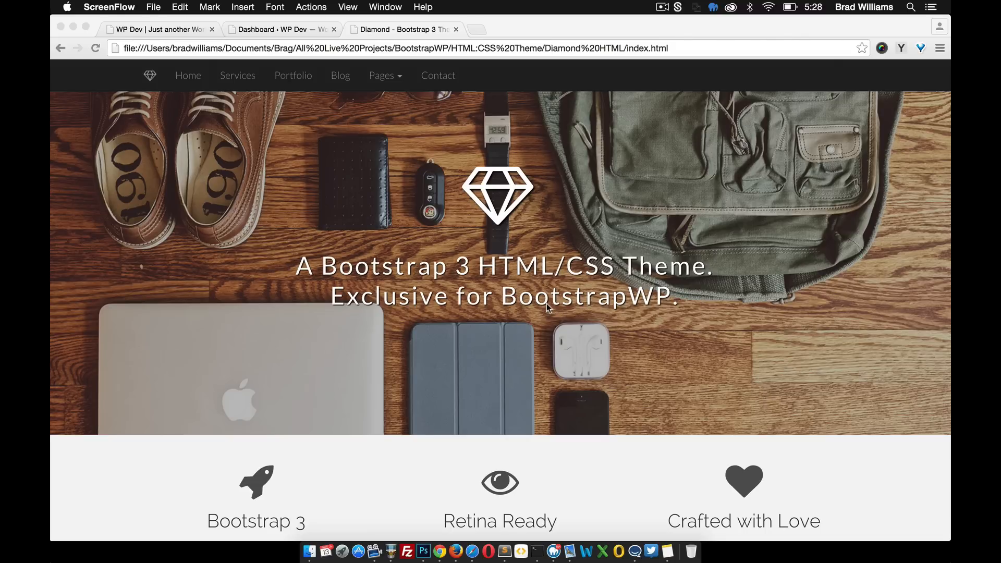
{"action": "mouse_move", "coordinate": [453, 238]}
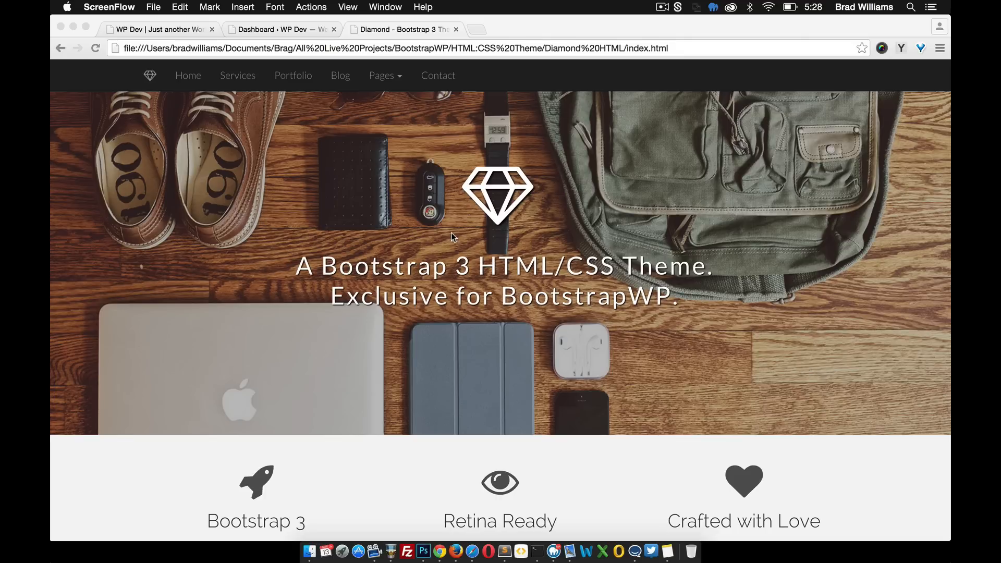
- Scroll through the home page, then visit the Our Services and Our Work pages
{"action": "scroll", "scroll_direction": "down", "scroll_amount": 3}
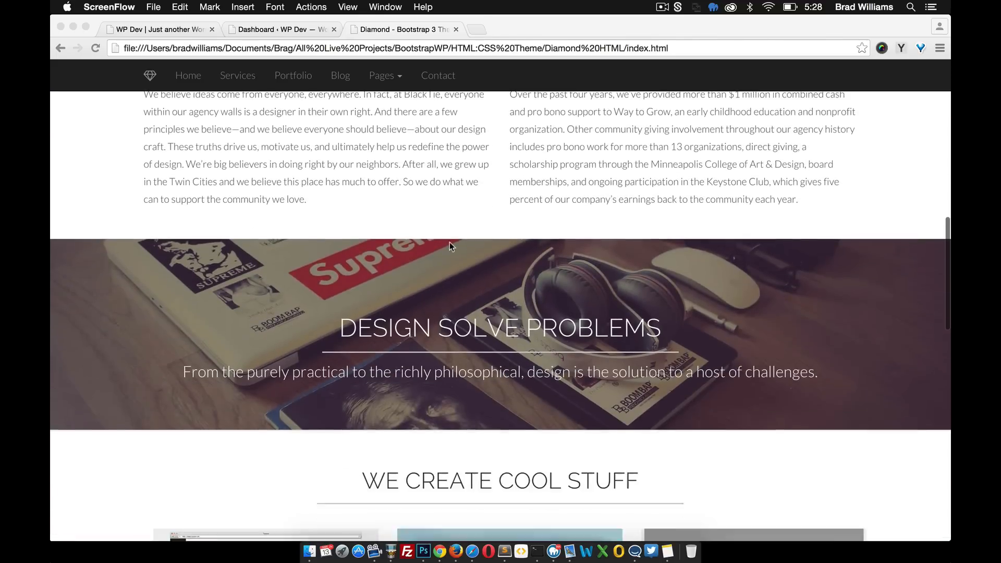
{"action": "scroll", "scroll_direction": "down", "scroll_amount": 3}
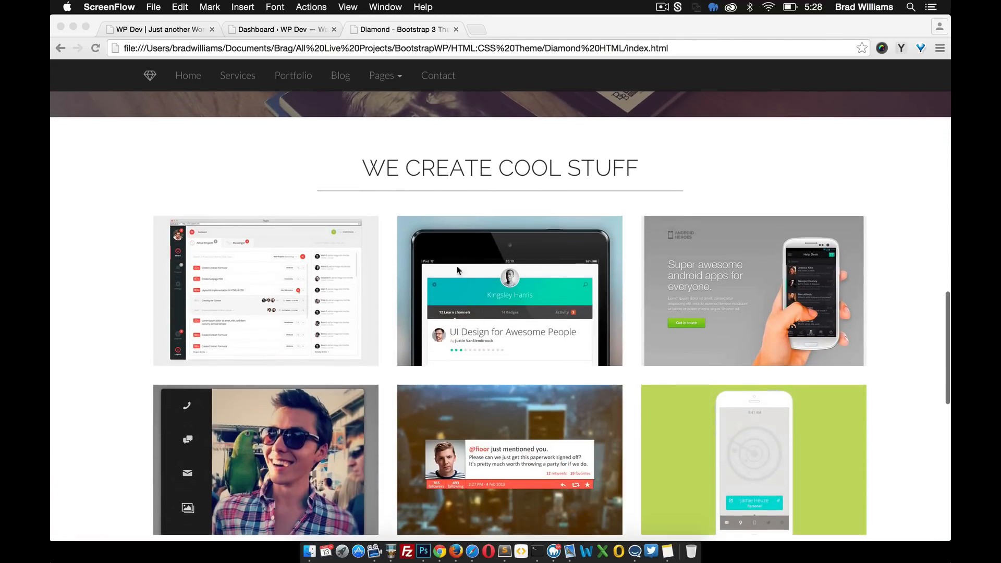
{"action": "scroll", "scroll_direction": "down", "scroll_amount": 3}
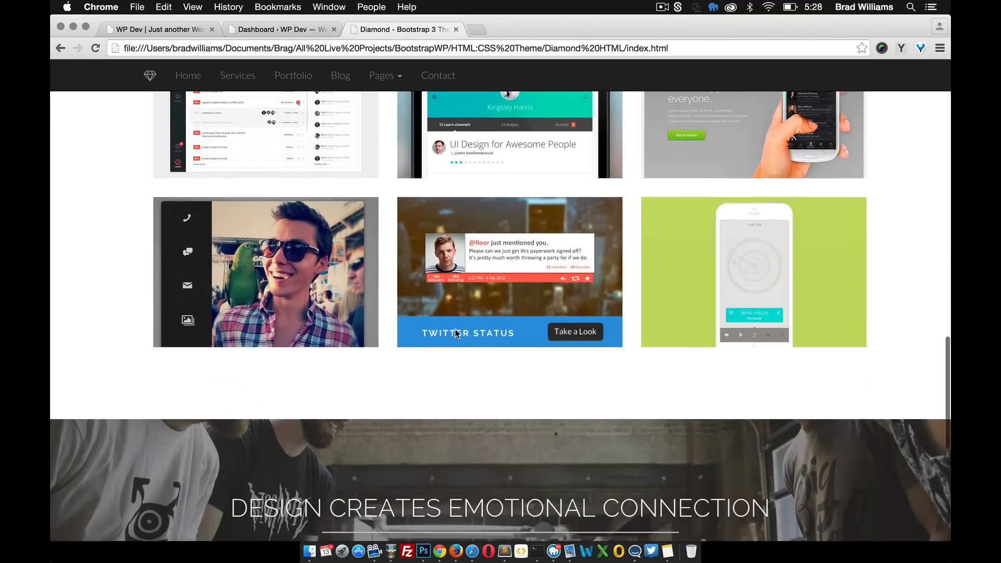
{"action": "scroll", "scroll_direction": "down", "scroll_amount": 3}
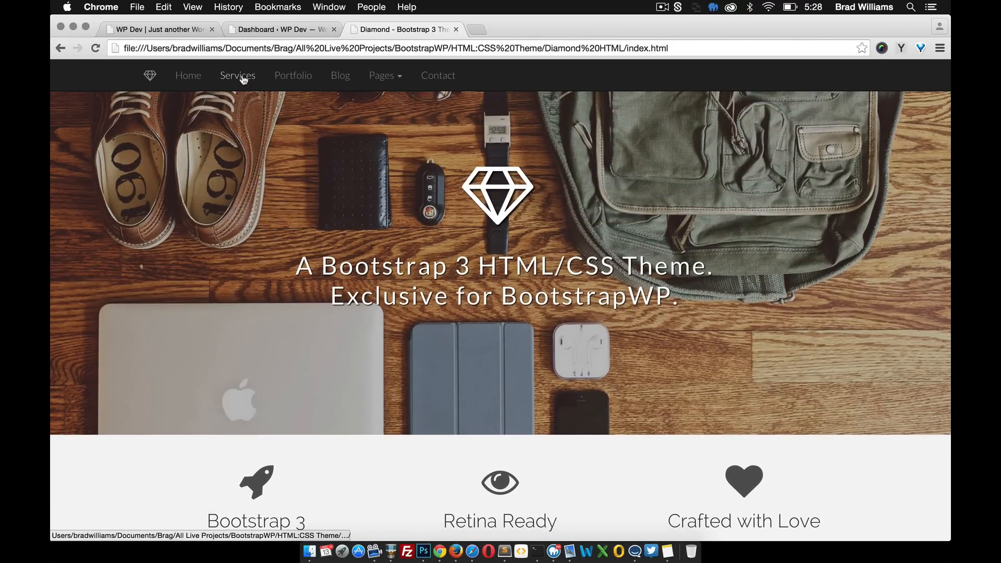
{"action": "left_click", "coordinate": [236, 75]}
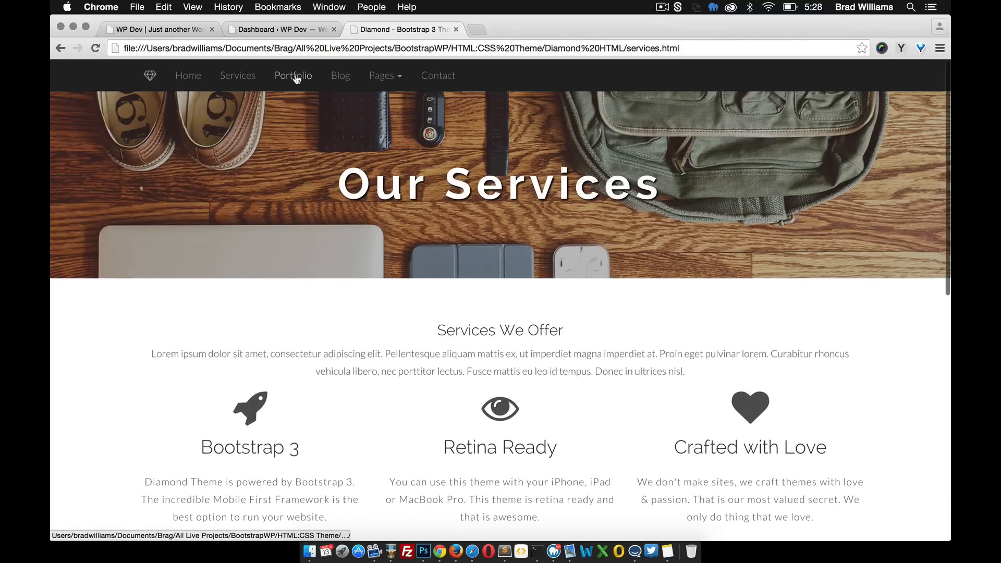
{"action": "left_click", "coordinate": [293, 75]}
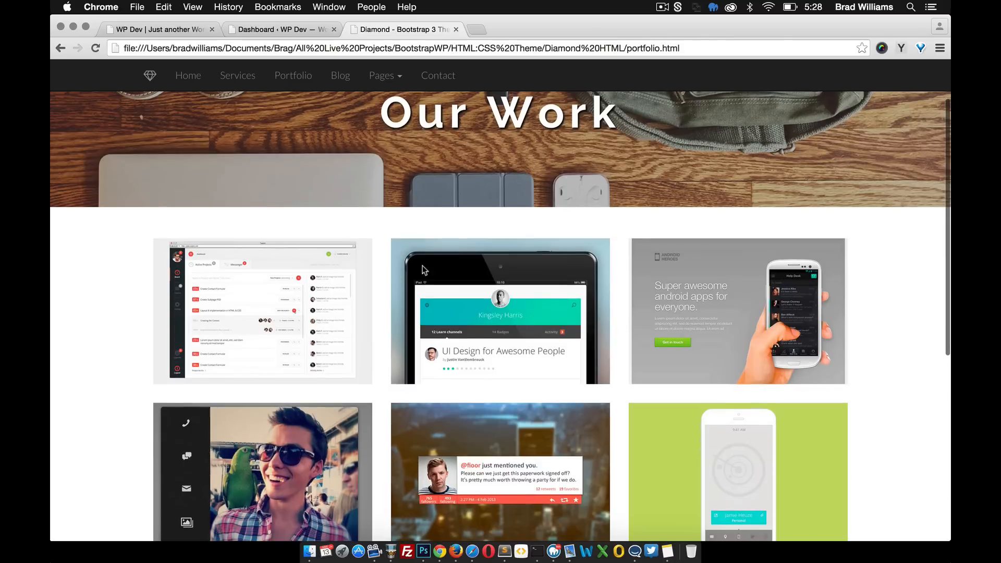
- Open a portfolio thumbnail's Single Portfolio Item page, scroll it, then load the Blog page
{"action": "left_click", "coordinate": [500, 311]}
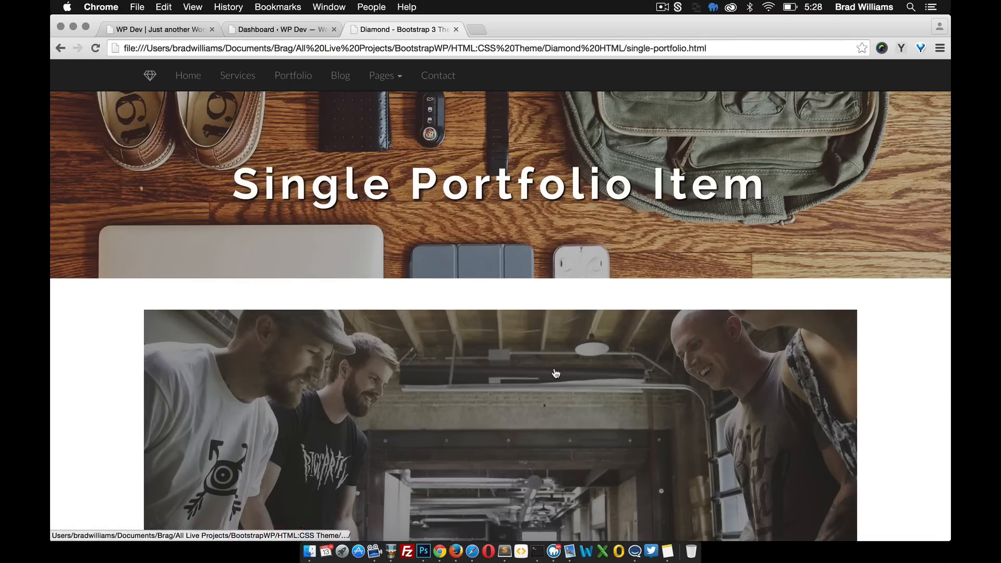
{"action": "scroll", "scroll_direction": "down", "scroll_amount": 3}
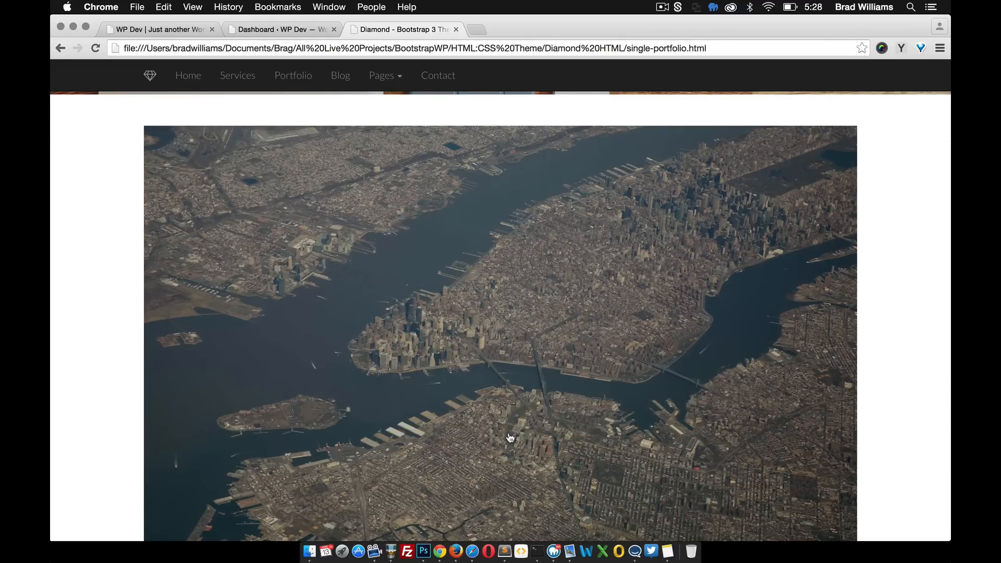
{"action": "scroll", "scroll_direction": "down", "scroll_amount": 3}
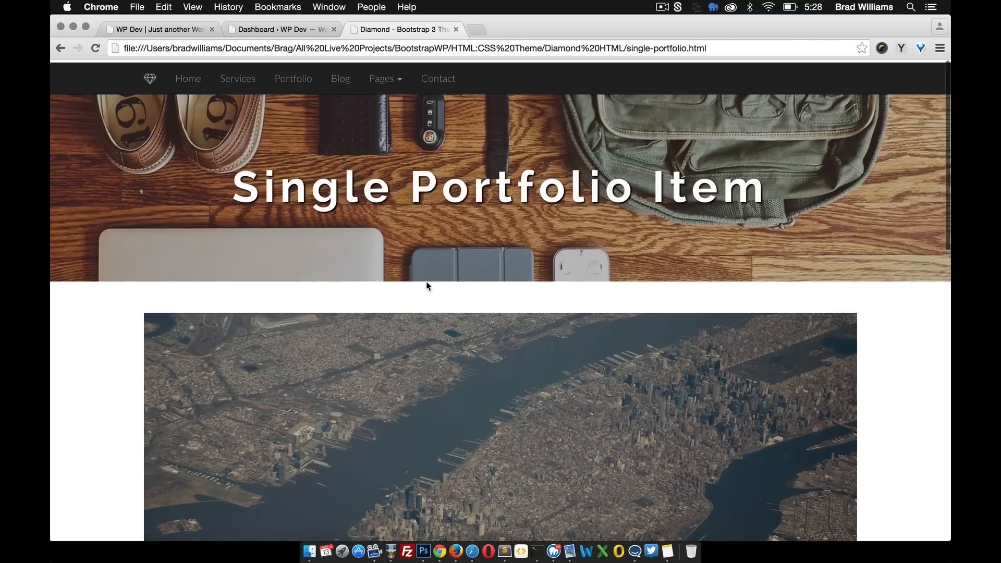
{"action": "left_click", "coordinate": [340, 75]}
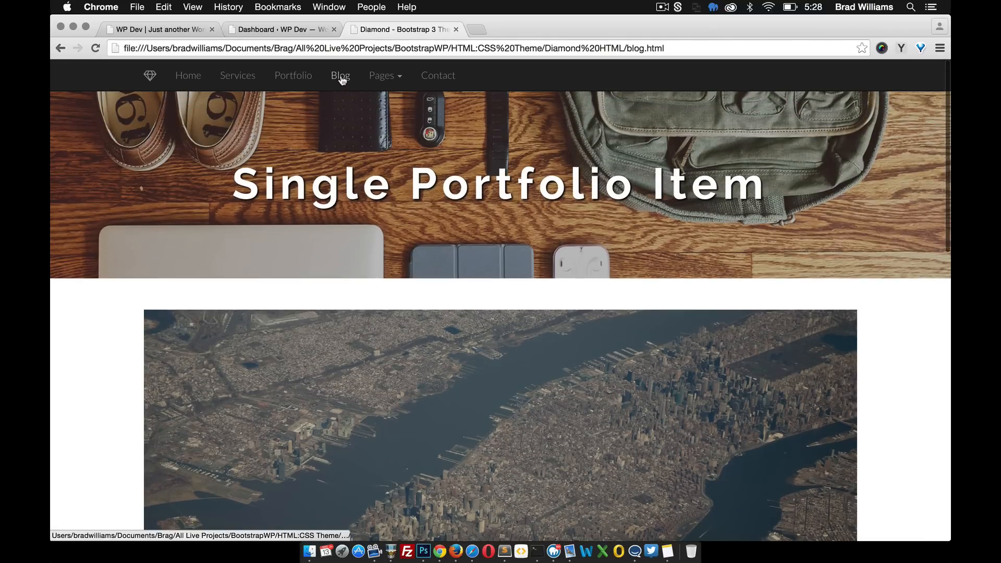
- View Pages > Full Width and Contact Us, then return home via the diamond logo
{"action": "left_click", "coordinate": [339, 75]}
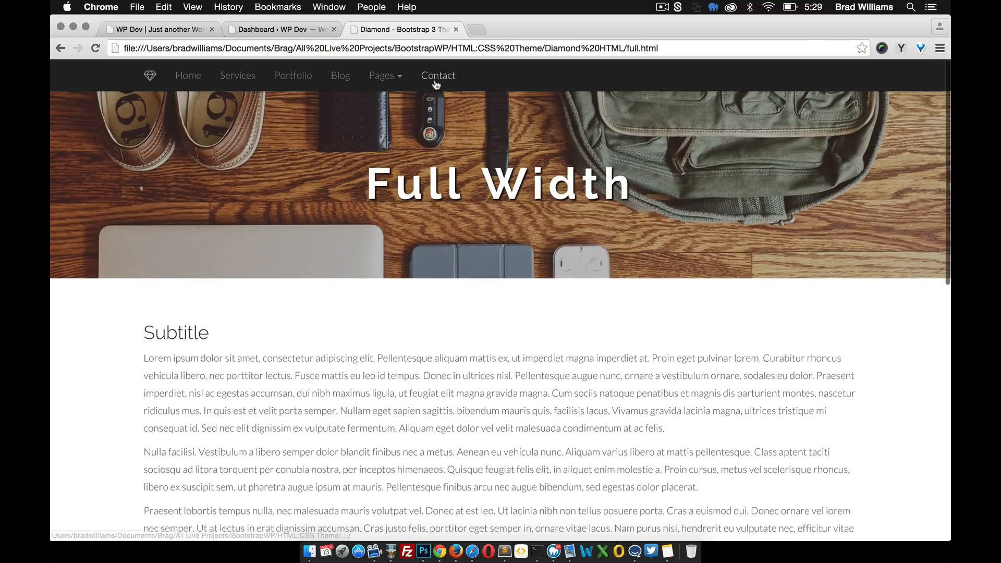
{"action": "left_click", "coordinate": [438, 75]}
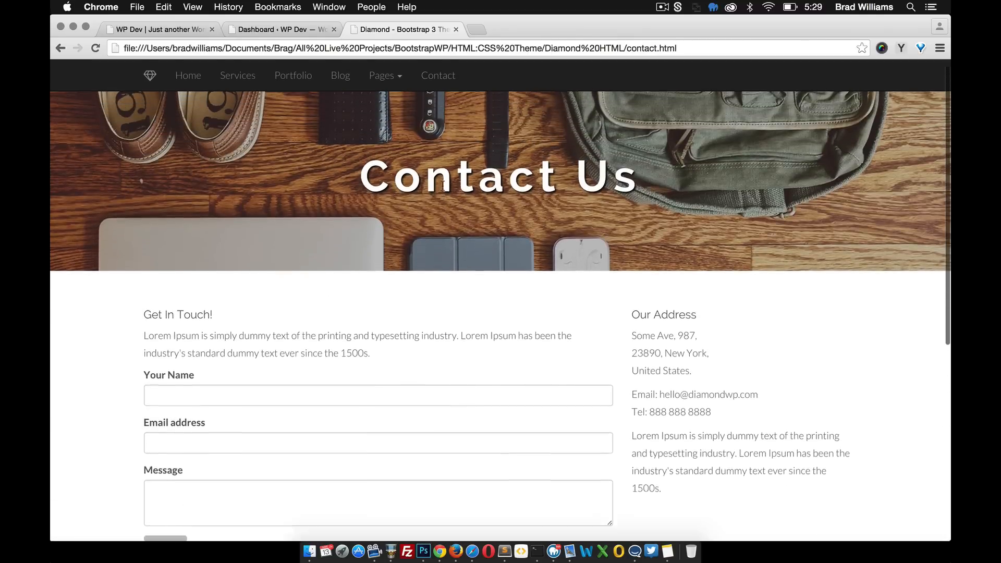
{"action": "left_click", "coordinate": [150, 75]}
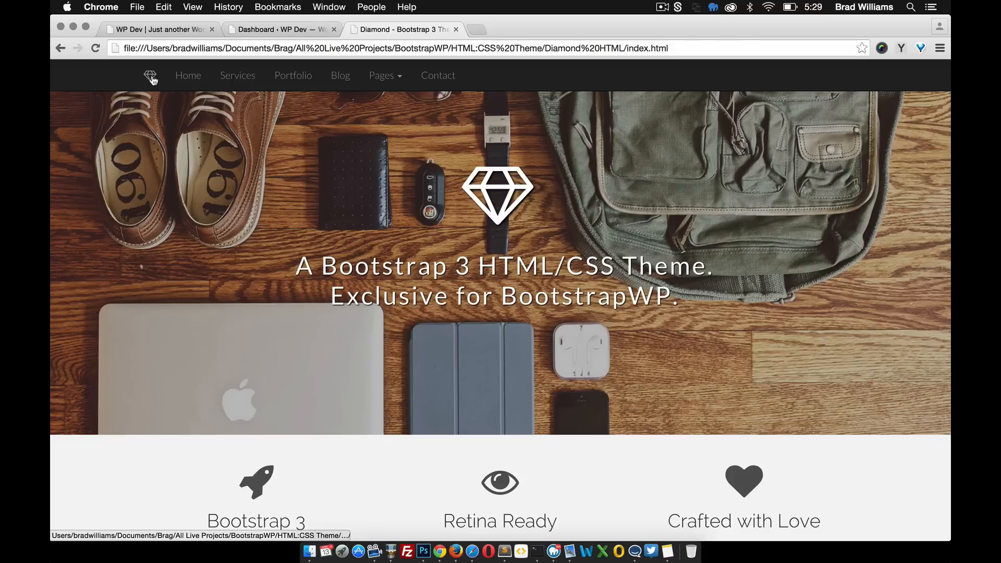
{"action": "mouse_move", "coordinate": [344, 249]}
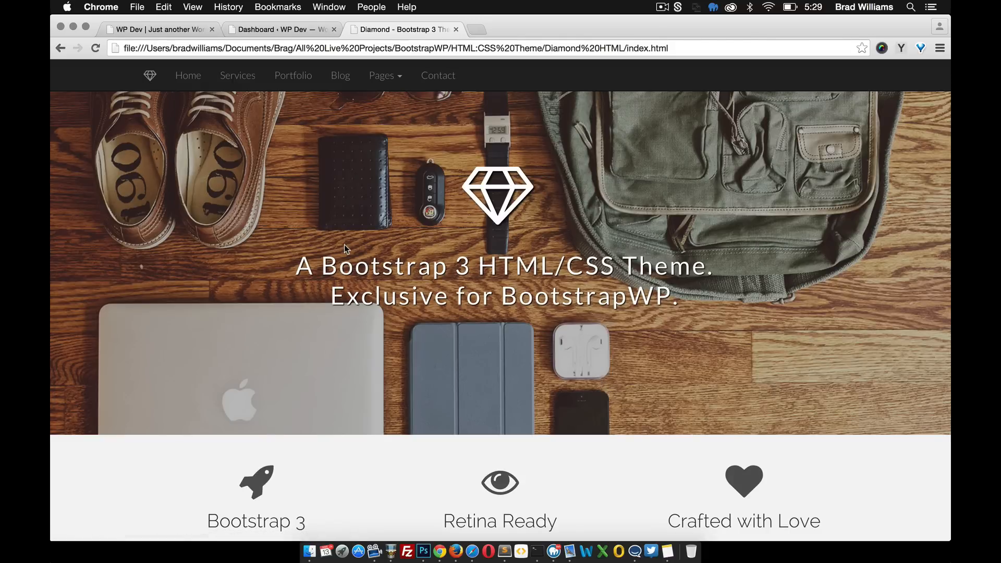